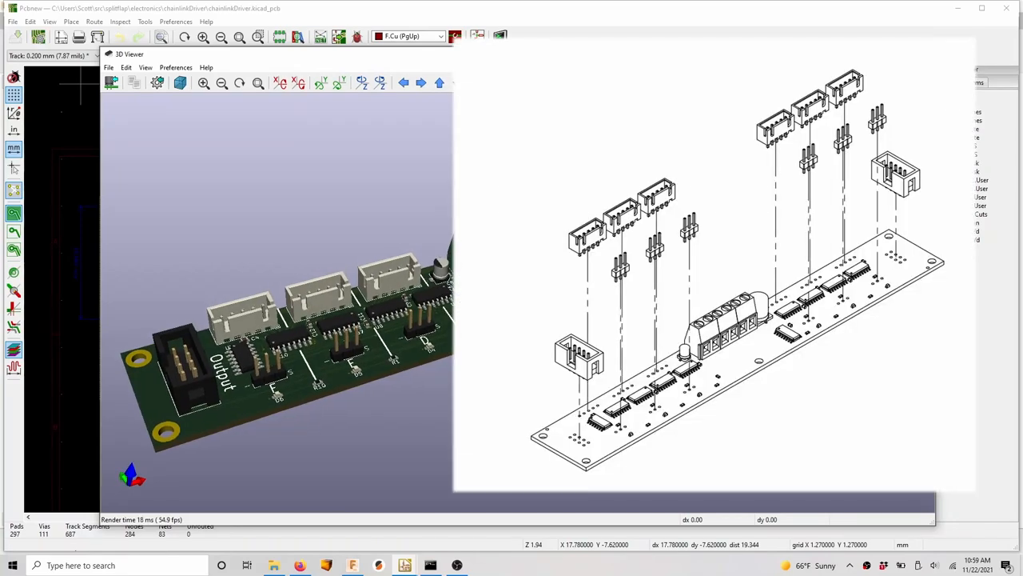
- Inspect the chainlinkDriver board's 3D render, then close the 3D Viewer window
click(898, 54)
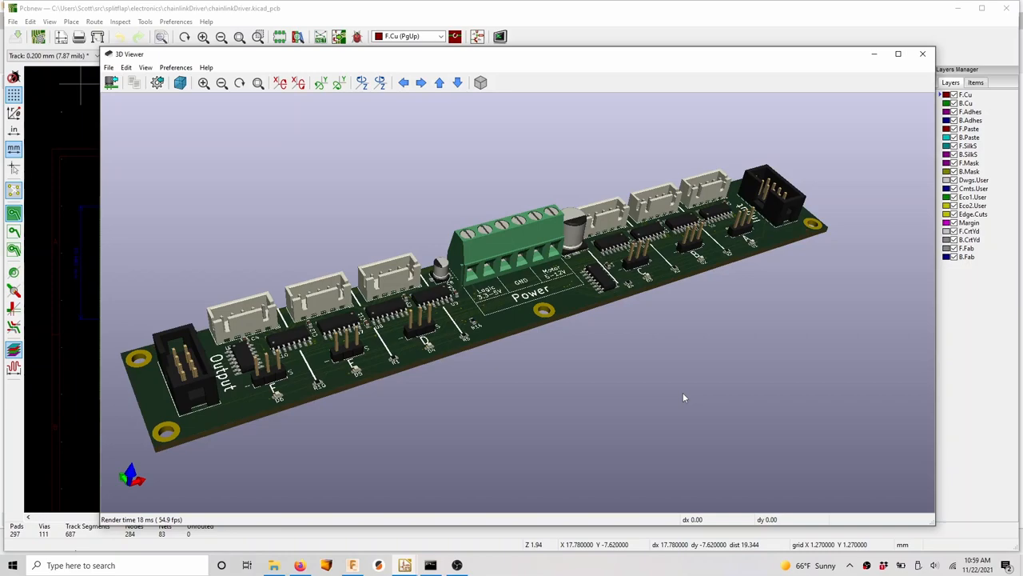
click(923, 54)
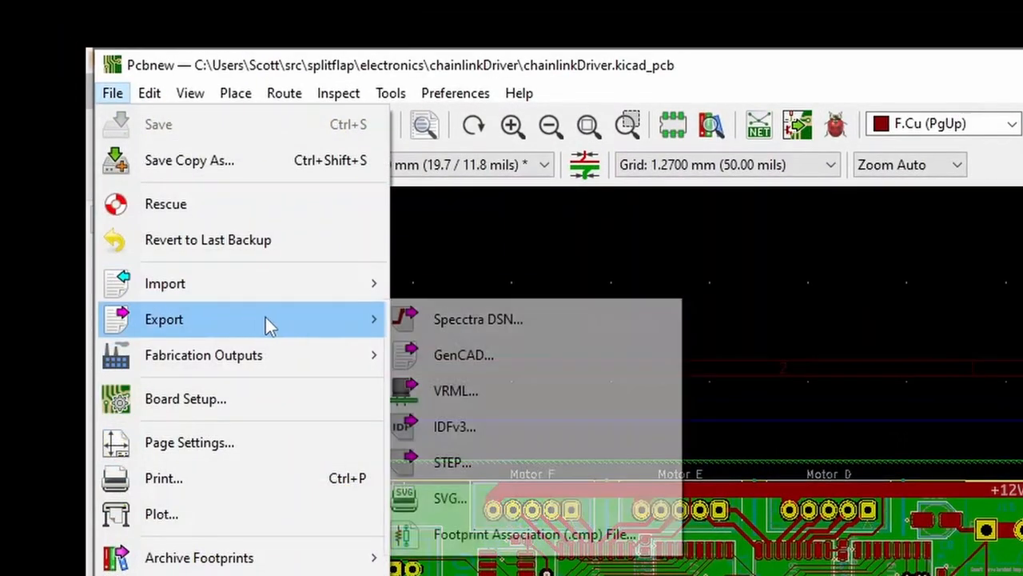
- Export the board as chainlinkDriver.step with the default file name and close the export window
click(451, 462)
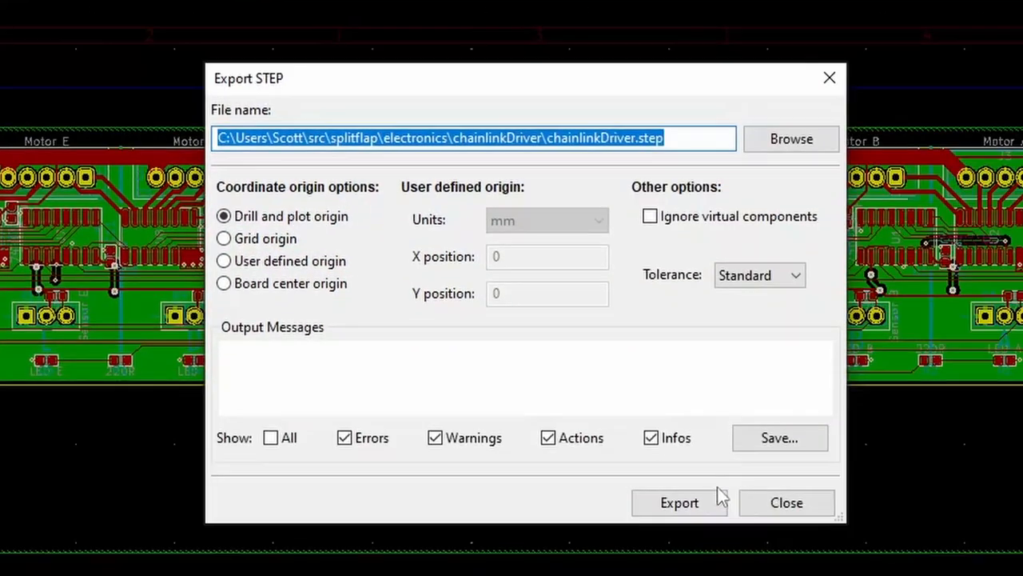
click(679, 502)
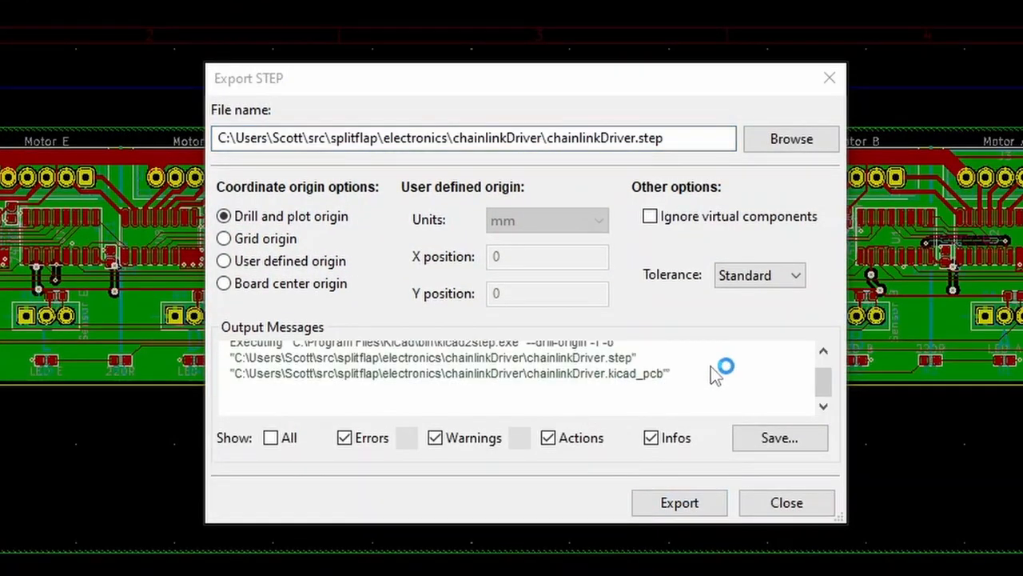
click(679, 502)
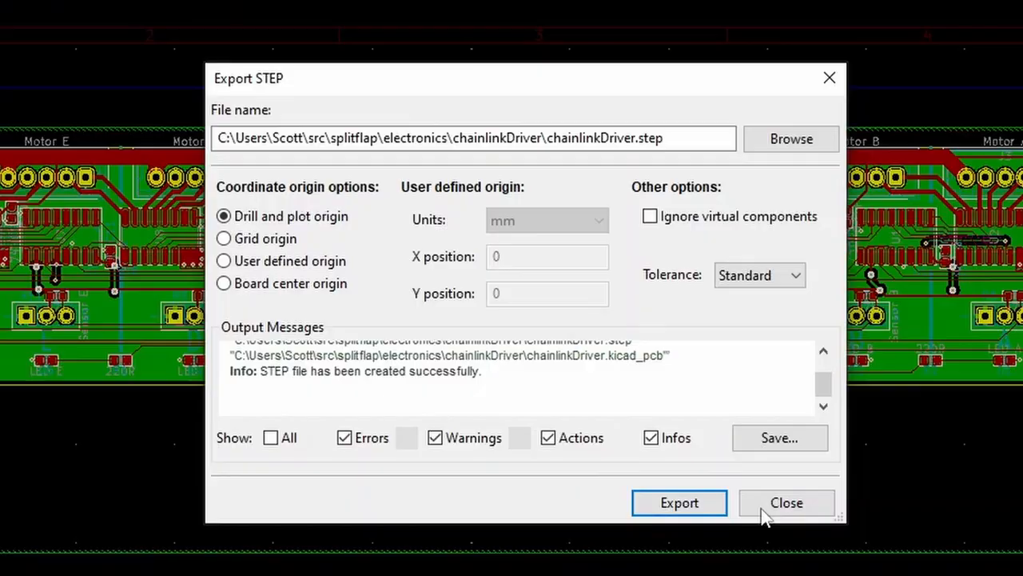
click(785, 502)
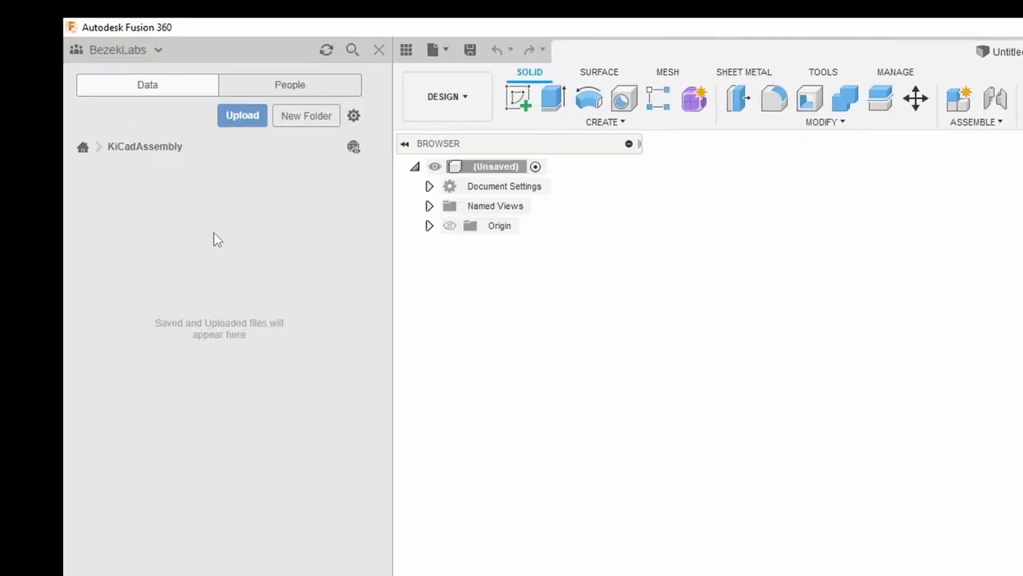
- Upload chainlinkDriver.step into the KiCadAssembly project and open the converted board design
click(242, 114)
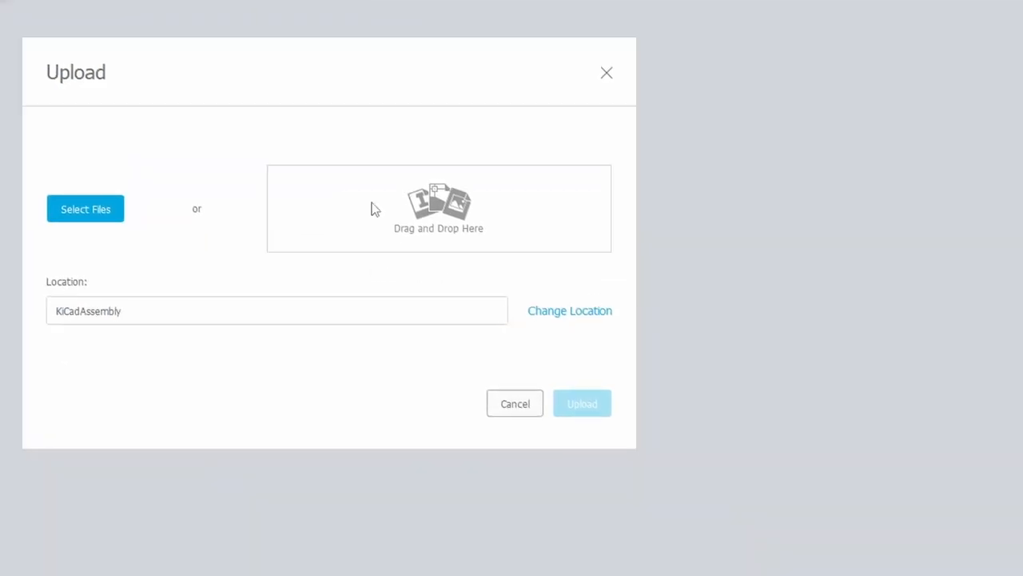
click(85, 209)
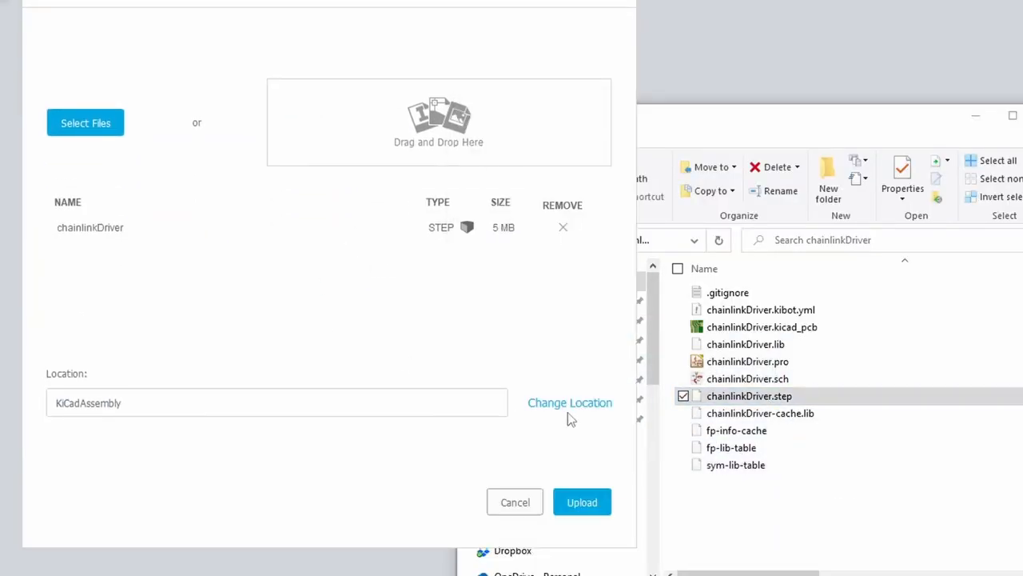
click(582, 502)
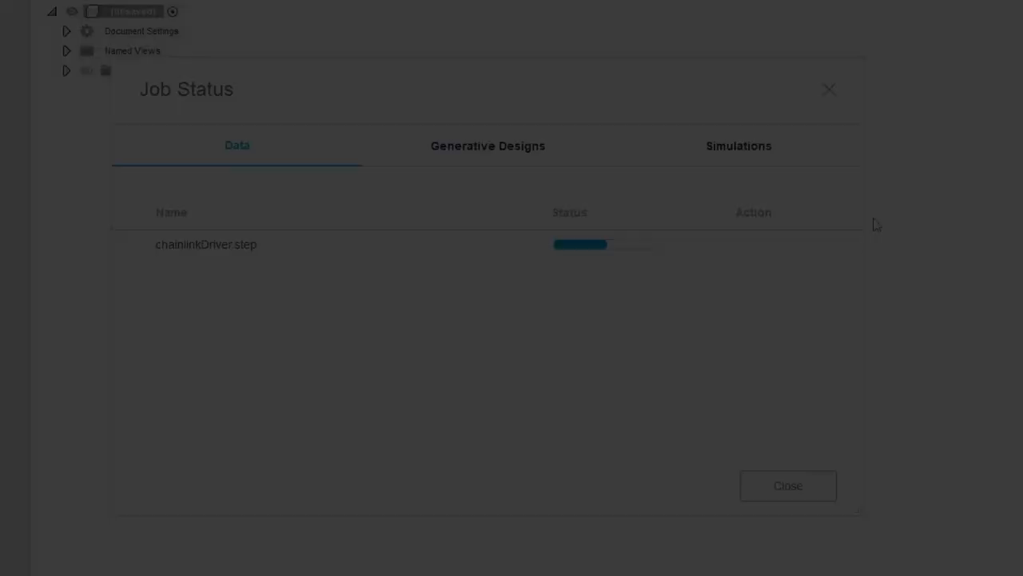
click(787, 485)
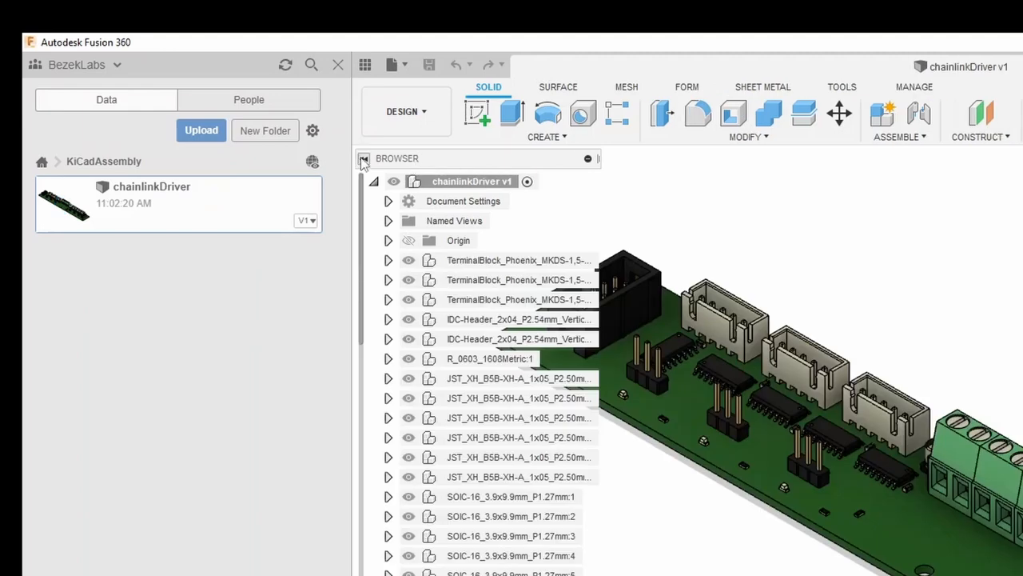
- Switch the workspace from Design to Animation
click(406, 111)
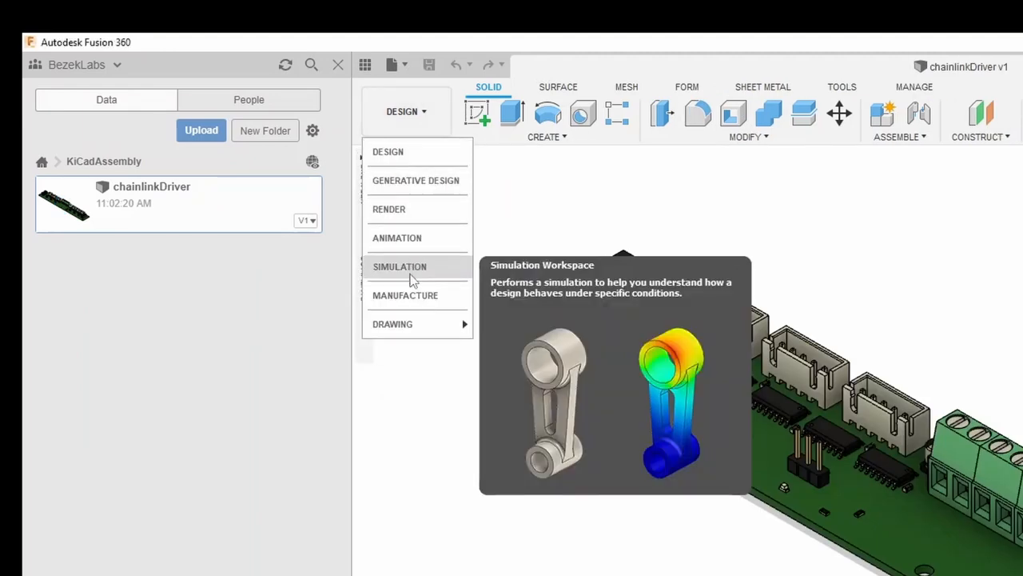
click(396, 238)
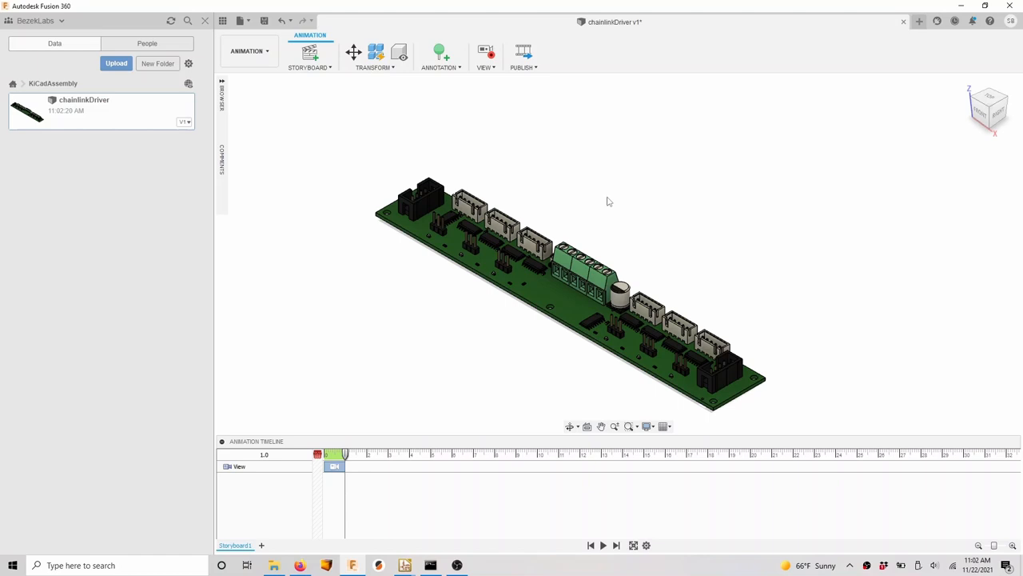
mouse_move(518, 169)
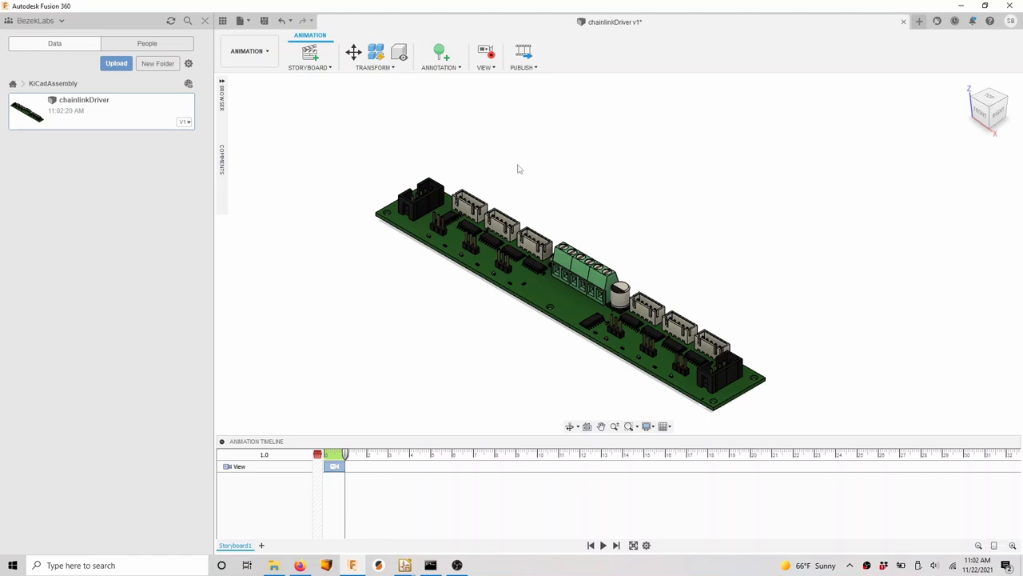
- Raise the six white connector housings 80 mm in Z with trail lines visible
click(470, 210)
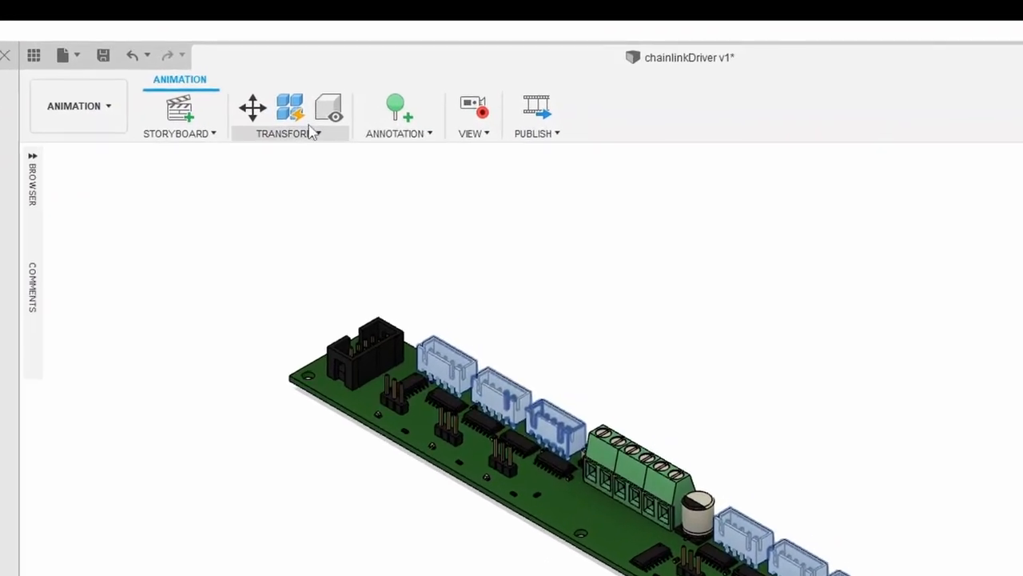
click(252, 108)
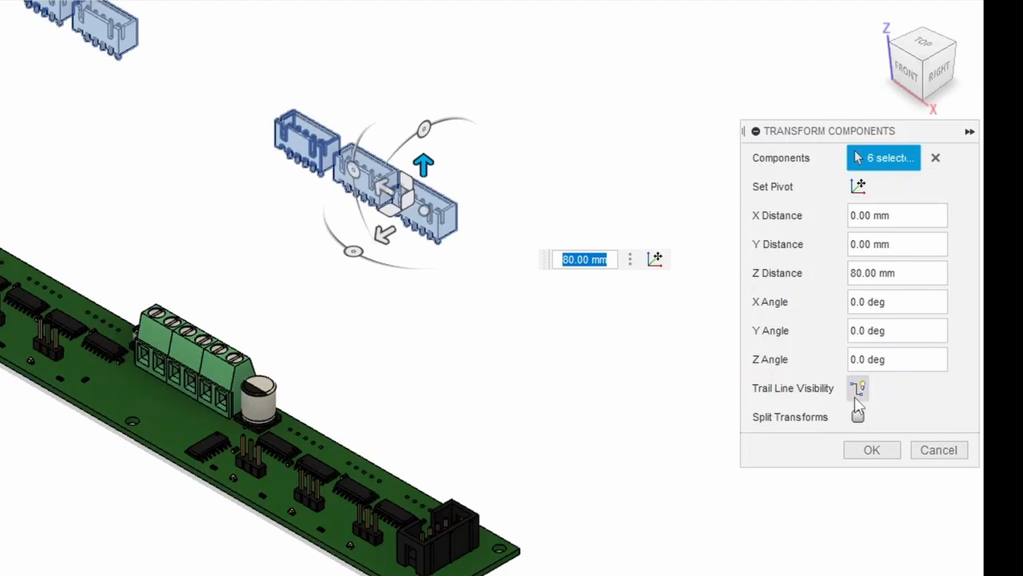
click(871, 450)
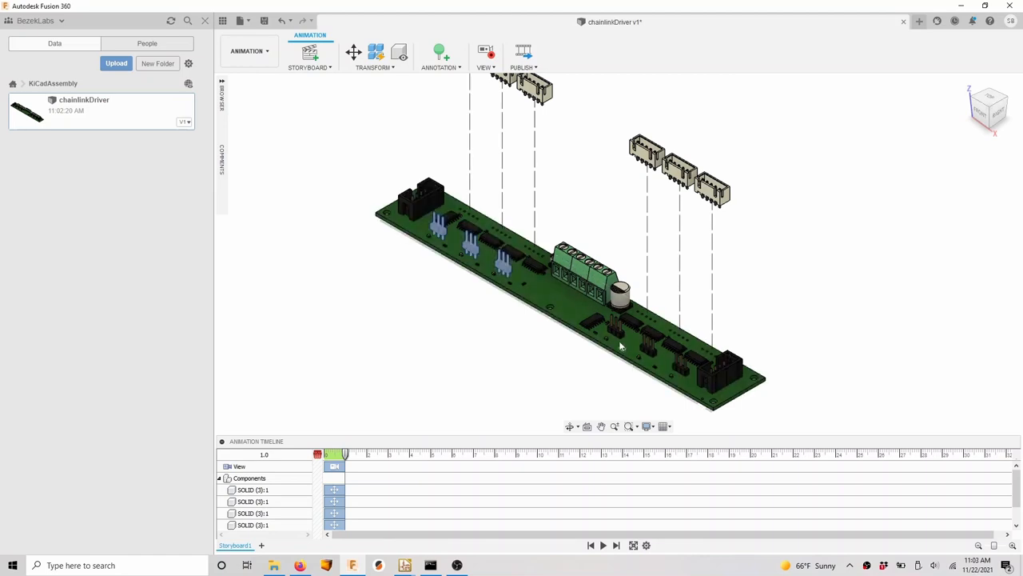
click(353, 51)
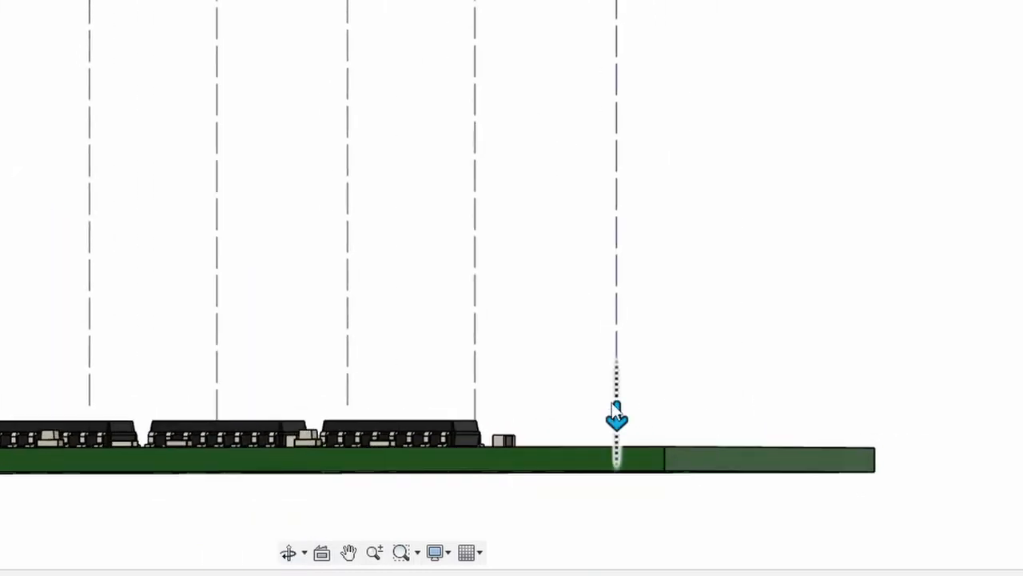
mouse_move(639, 355)
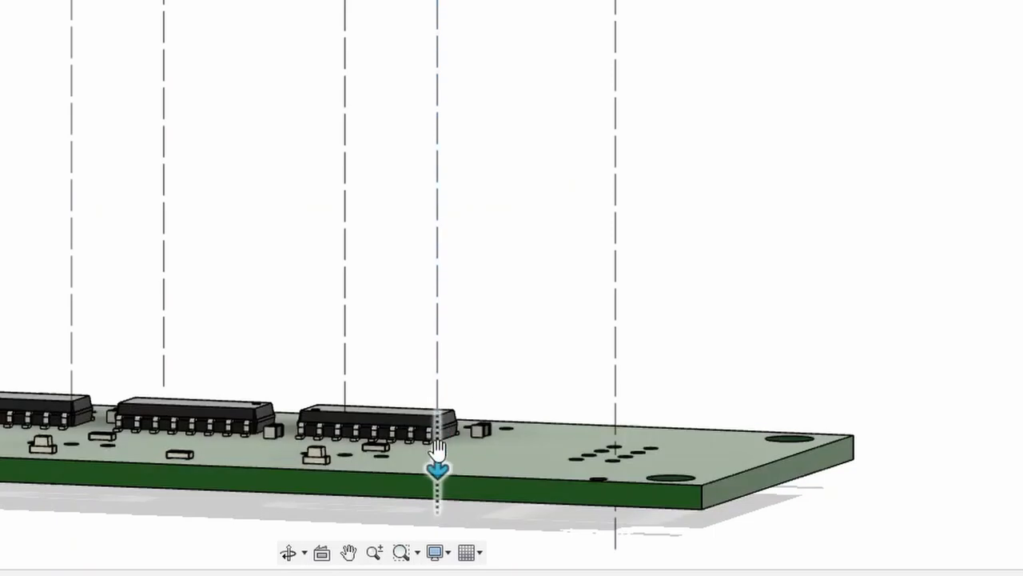
- Drag the pin headers and black box headers upward along Z above the board
drag(436, 459, 200, 464)
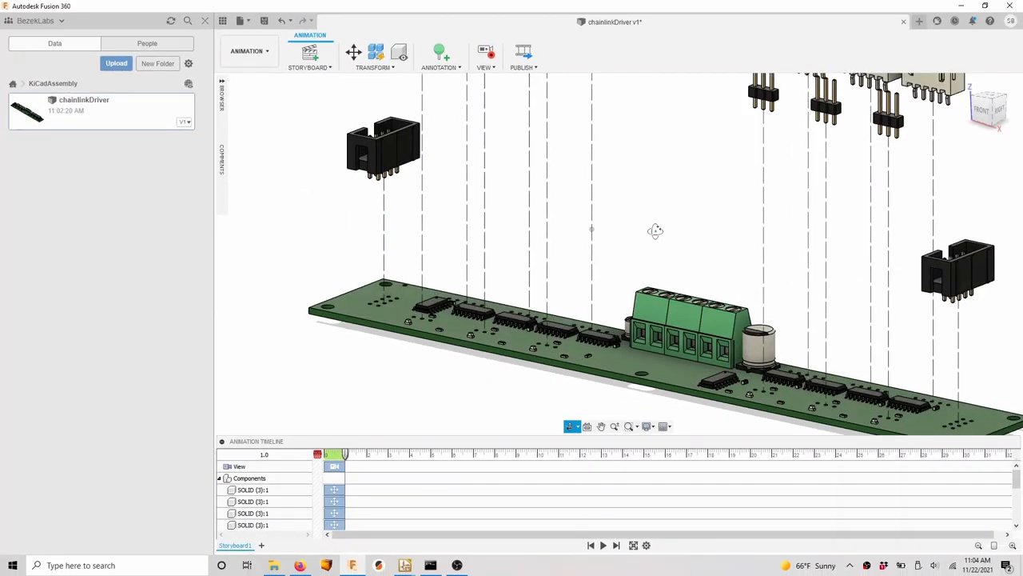
drag(655, 232, 496, 251)
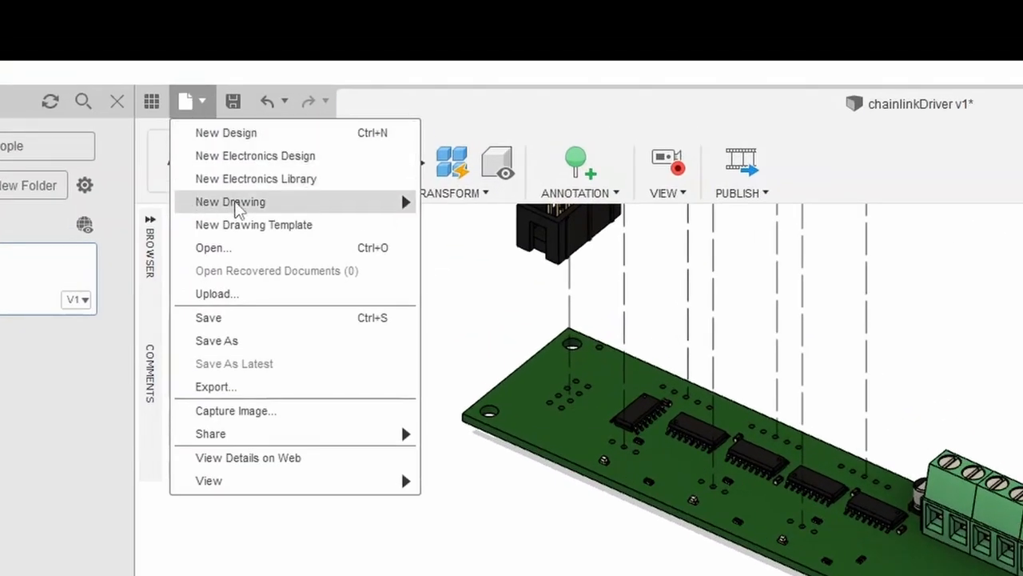
- Create a new drawing from the Storyboard1 animation using ASME A-size defaults
click(208, 318)
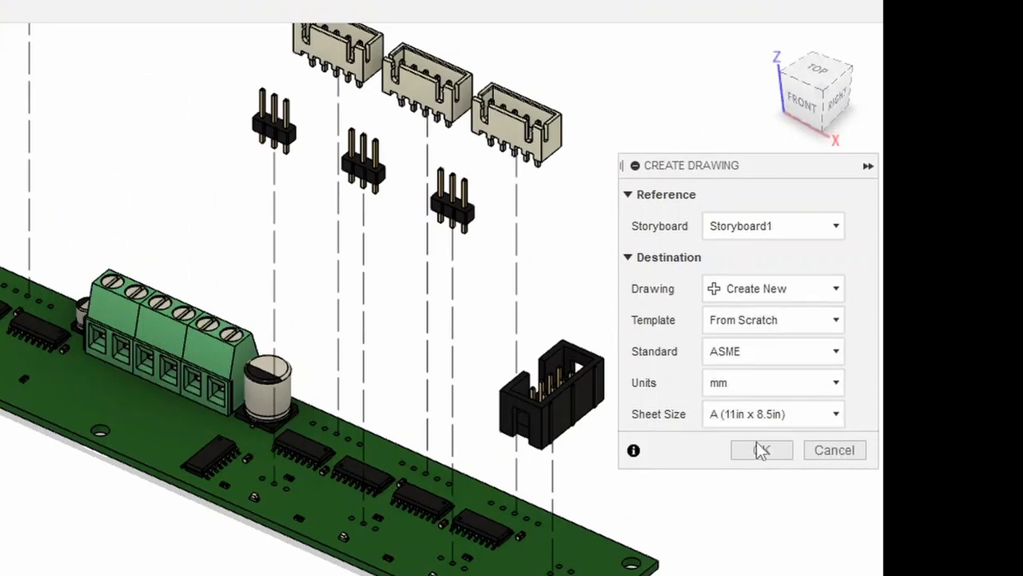
click(760, 449)
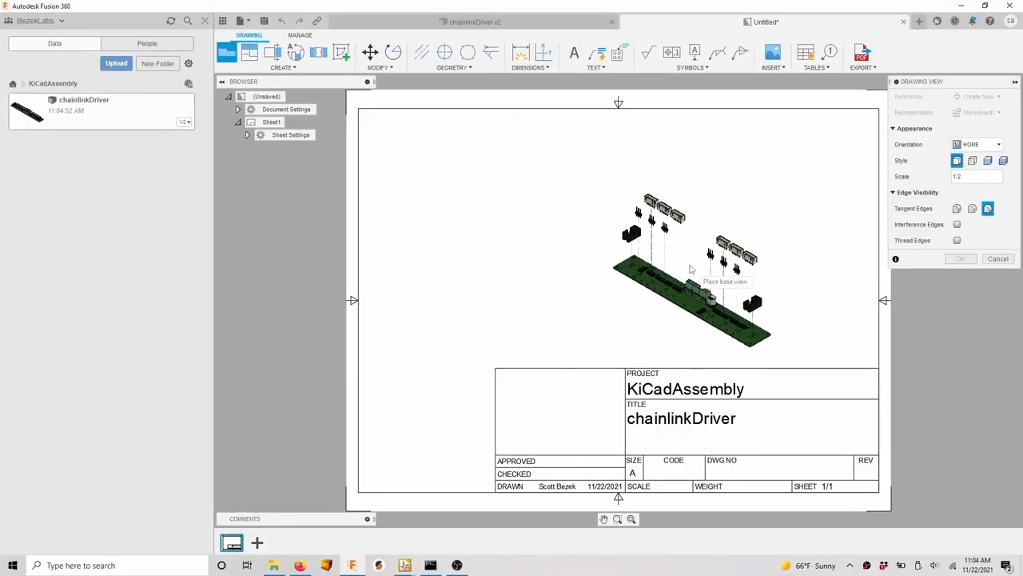
mouse_move(661, 288)
text(1)
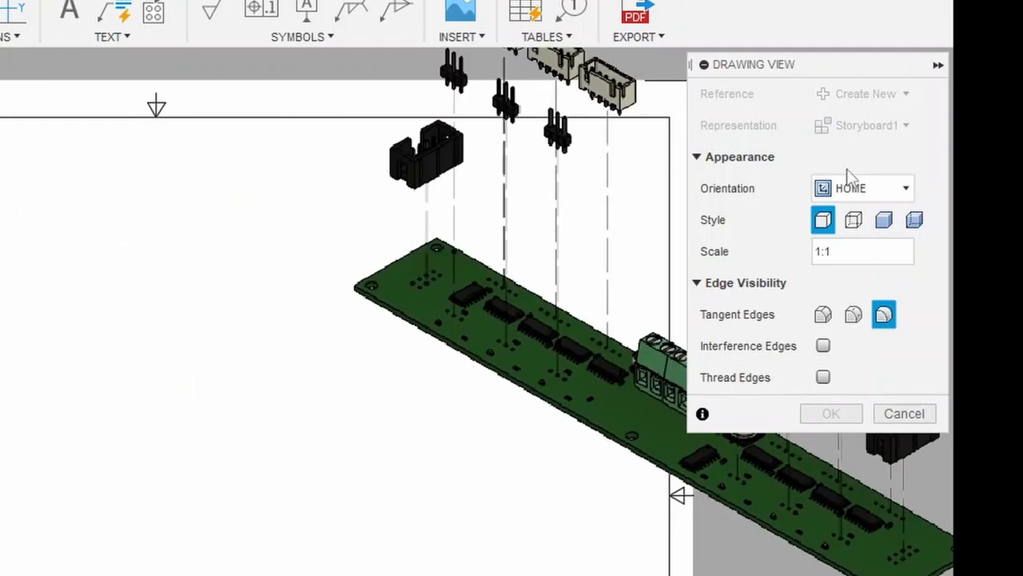
- Choose the view orientation and place the exploded board as the base view
click(862, 188)
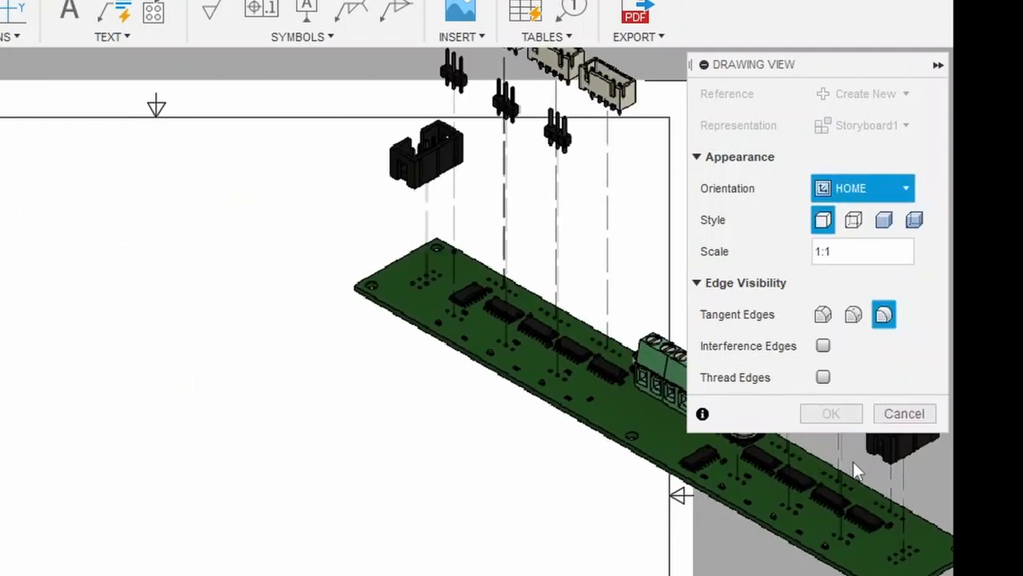
click(861, 188)
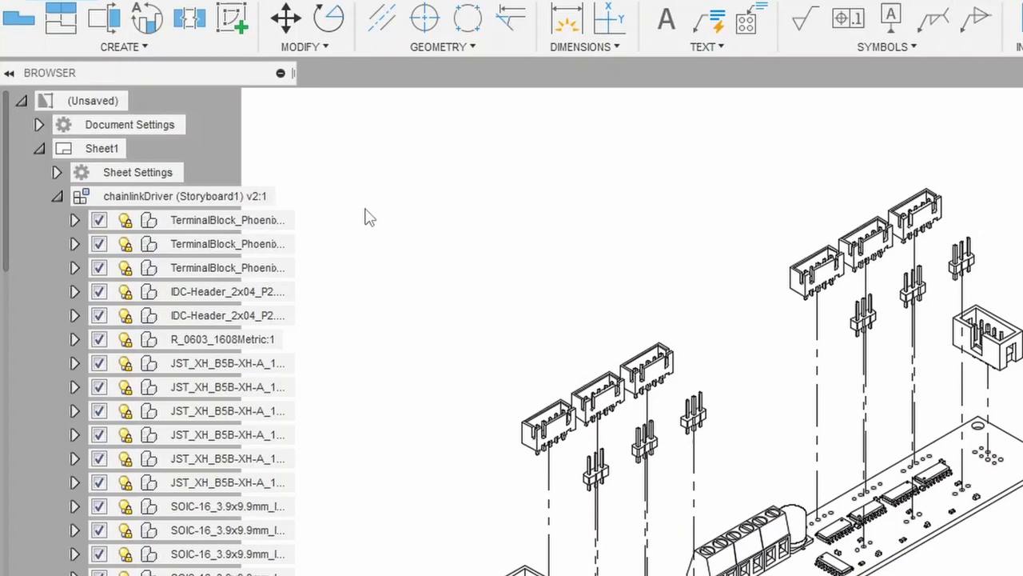
- Set the Document Settings Line Width Group to Very Thin
click(38, 124)
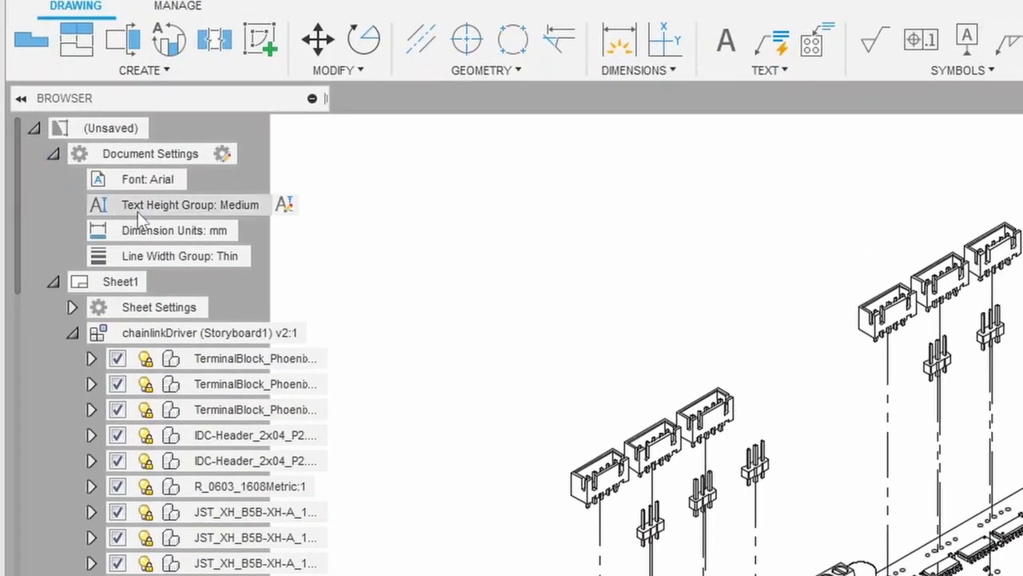
mouse_move(174, 264)
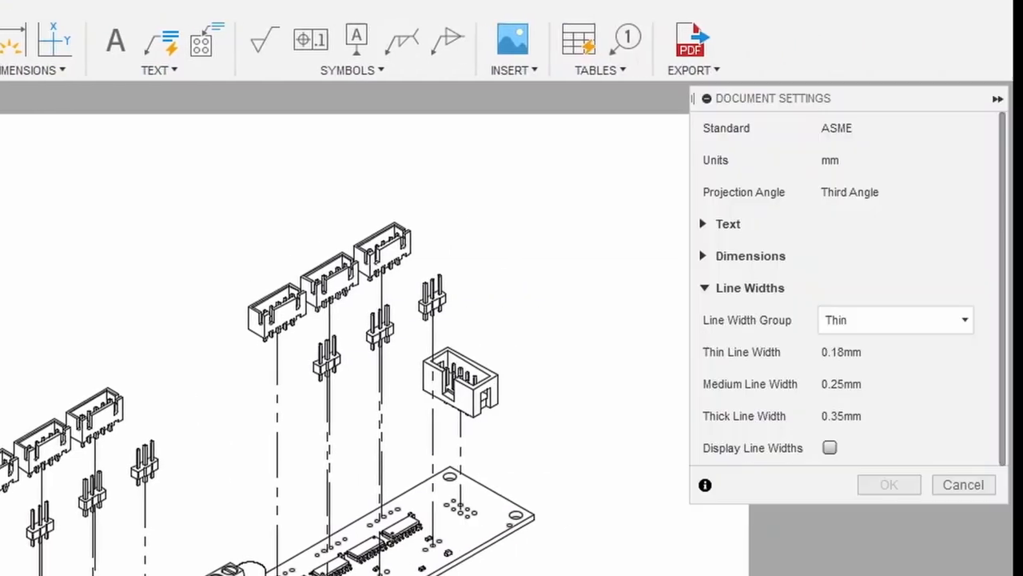
click(896, 320)
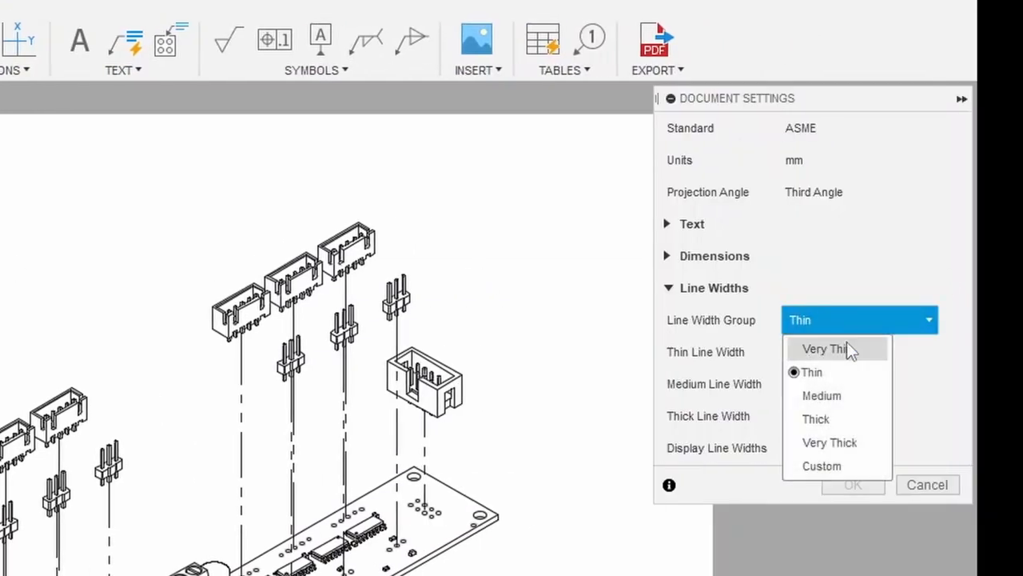
click(927, 485)
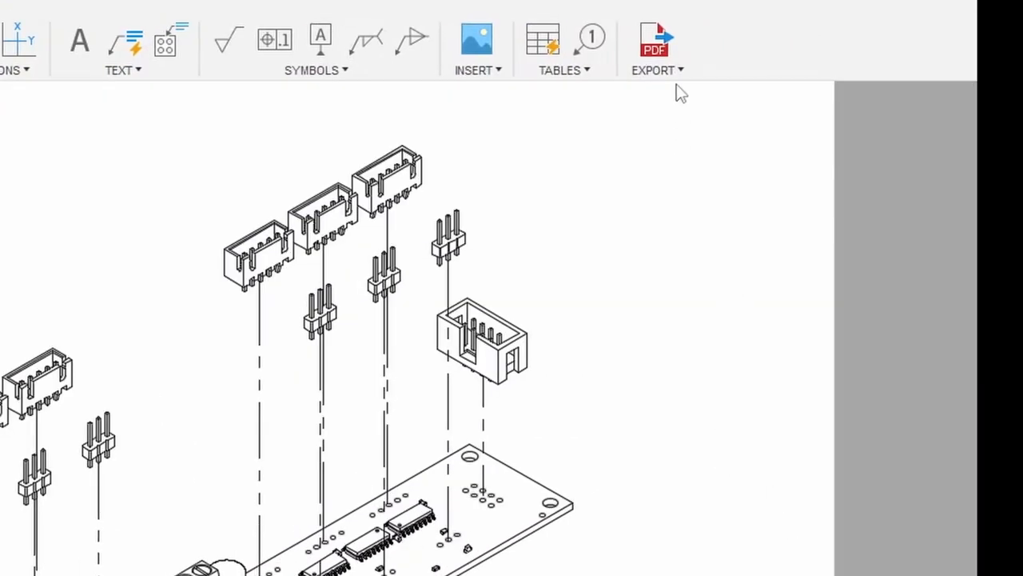
- Export all sheets to PDF with lineweights and open the resulting file
click(655, 40)
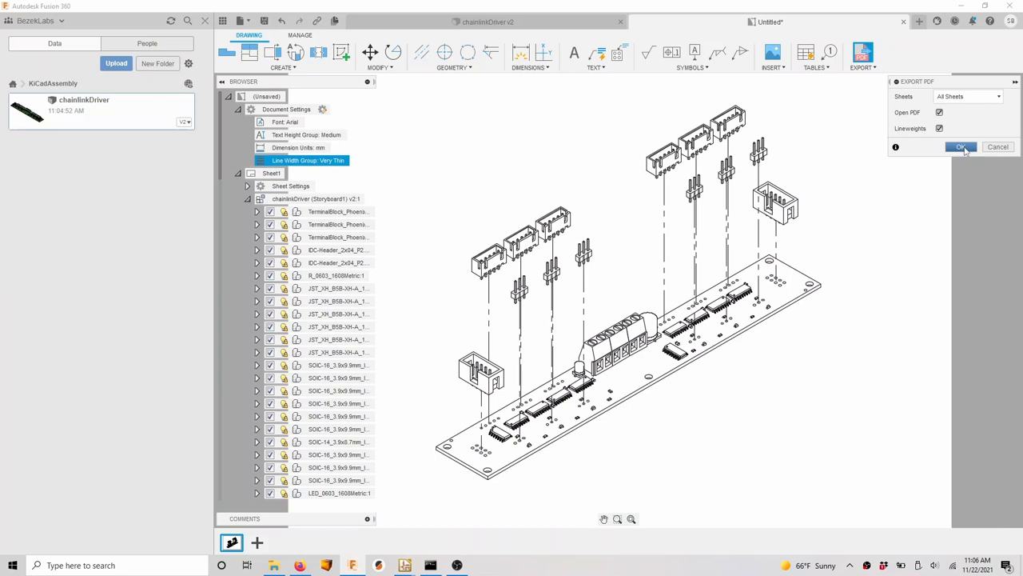
click(961, 148)
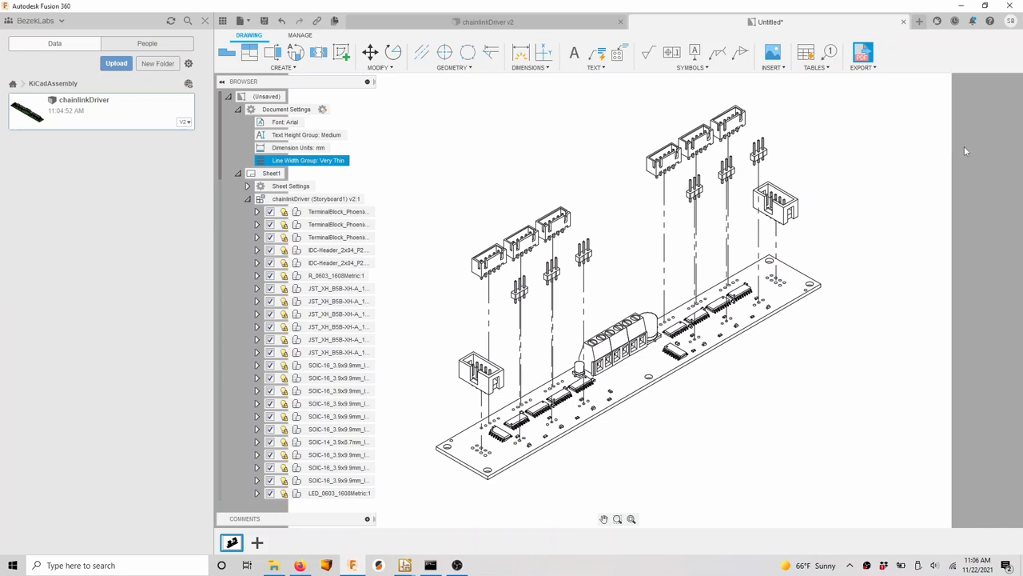
click(862, 52)
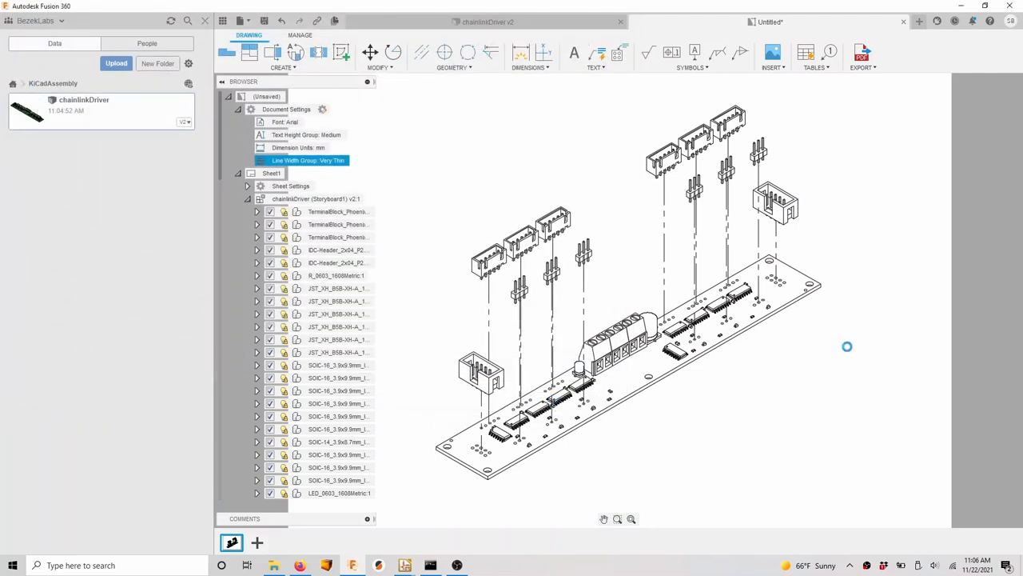
click(862, 52)
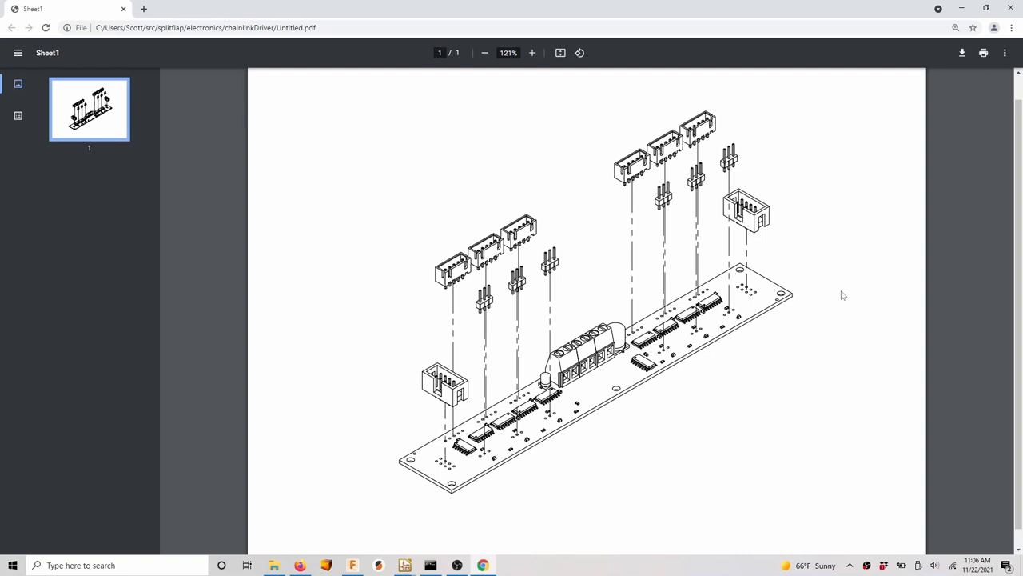
mouse_move(842, 272)
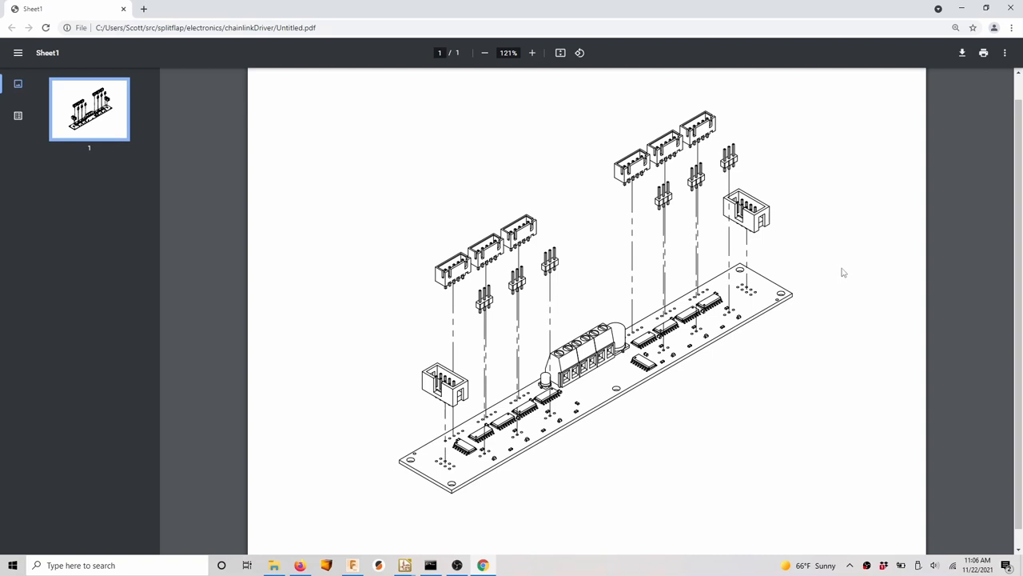